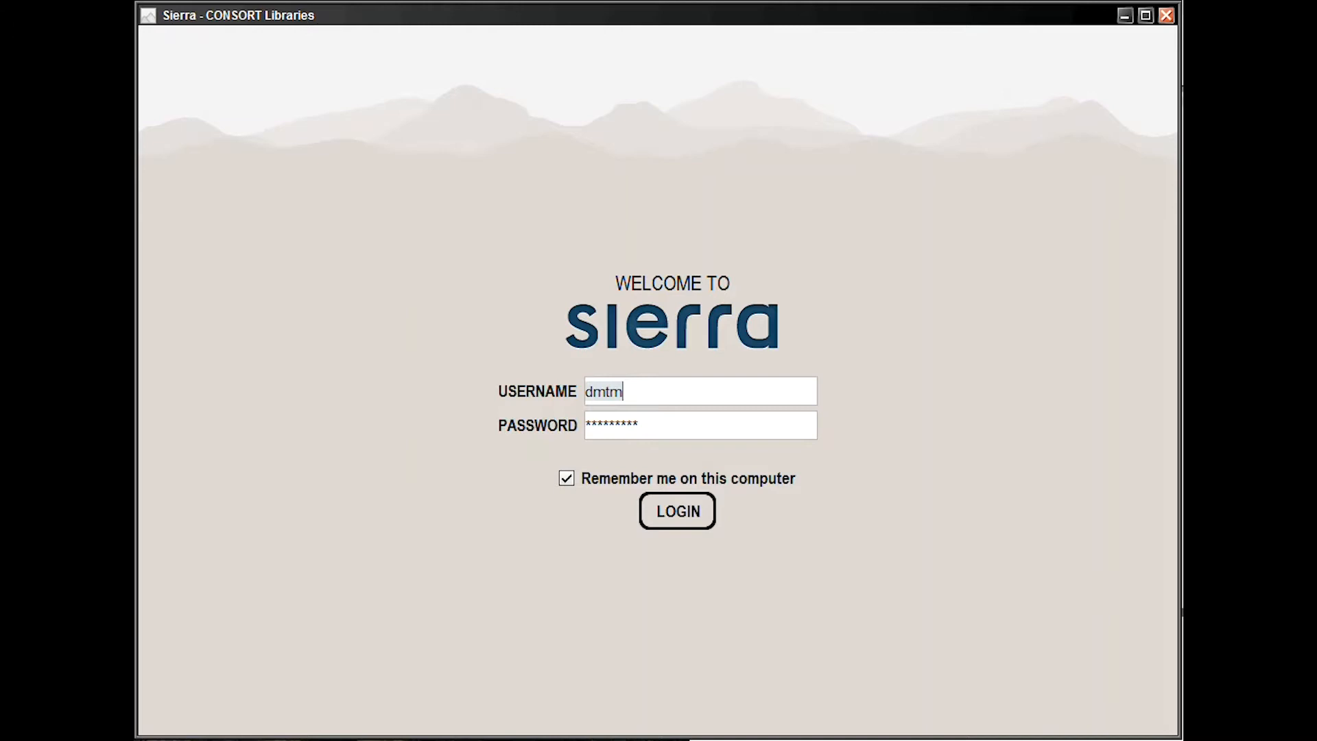
Log in to Sierra with the saved credentials, landing in the Catalog function.
{"action": "left_click", "coordinate": [677, 510]}
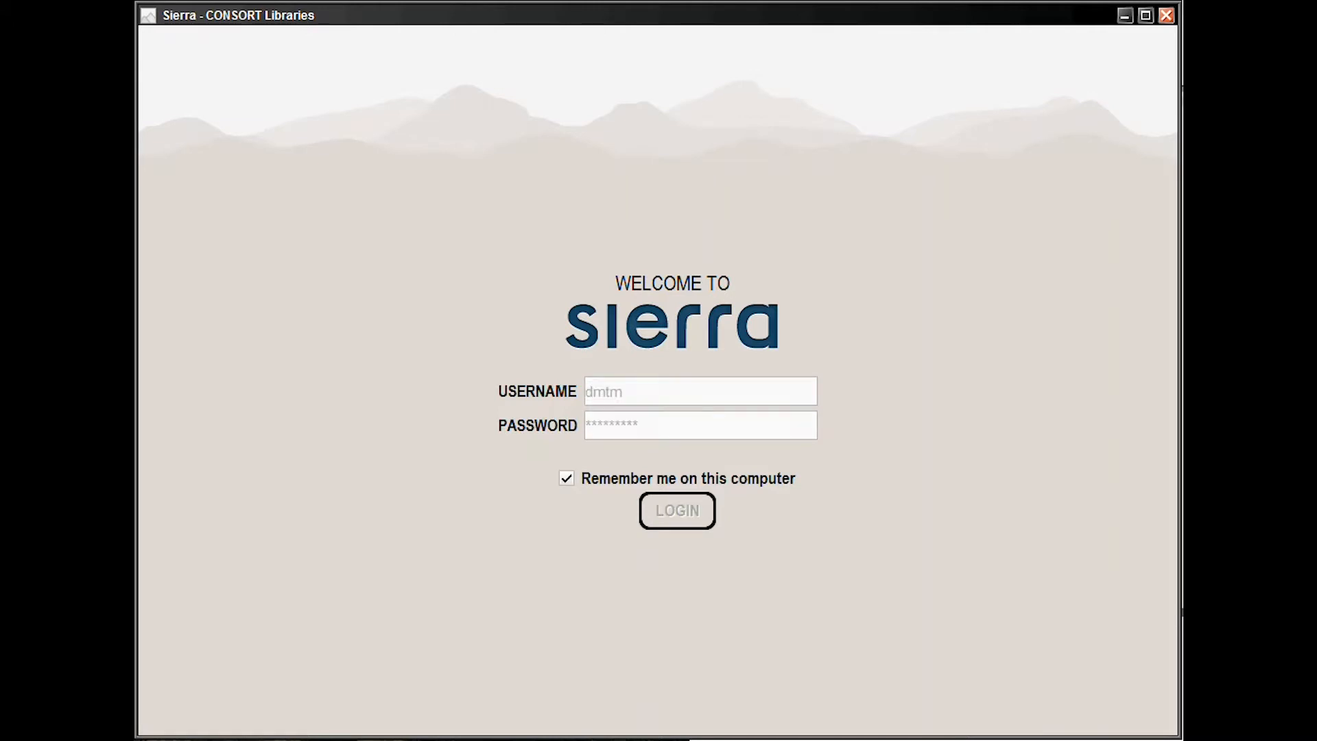
{"action": "left_click", "coordinate": [676, 511]}
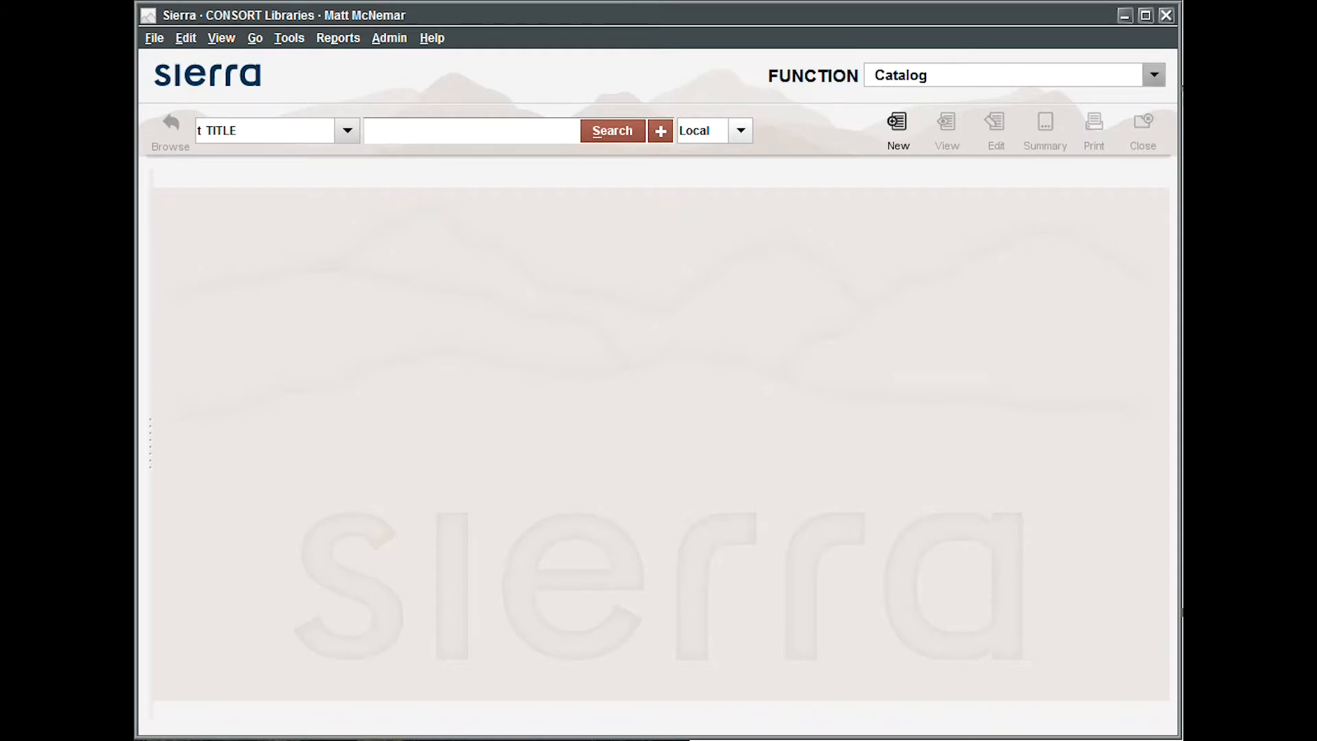
Switch the function to Check Out (Circulation Desk) with a test patron loaded.
{"action": "left_click", "coordinate": [1154, 74]}
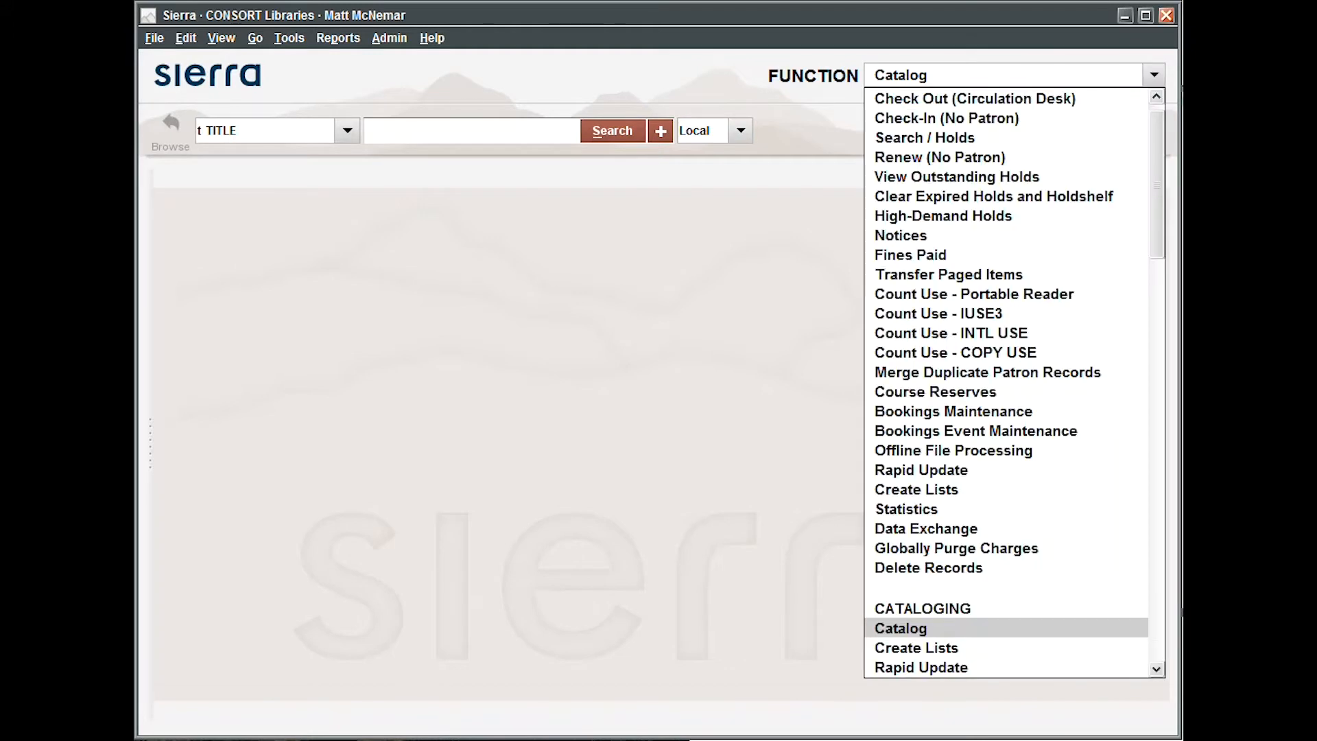
{"action": "left_click", "coordinate": [974, 99]}
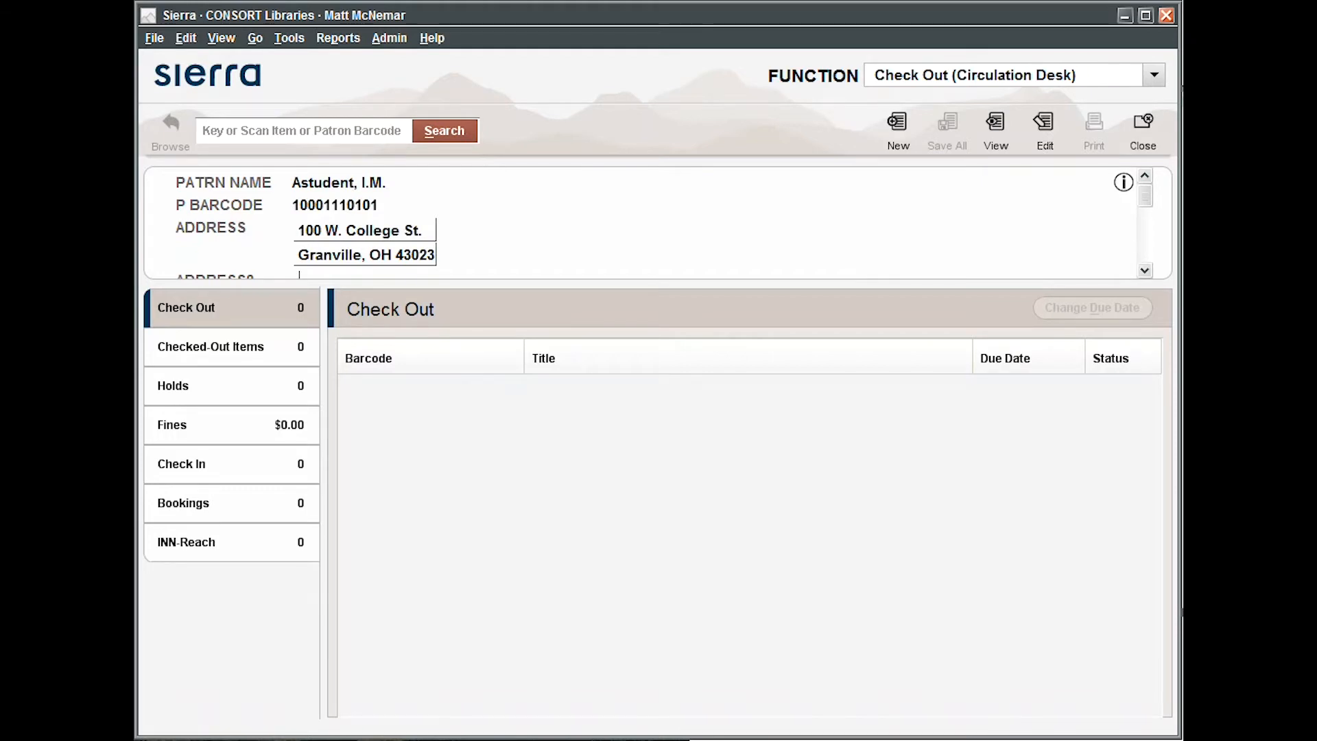
{"action": "mouse_move", "coordinate": [1142, 126]}
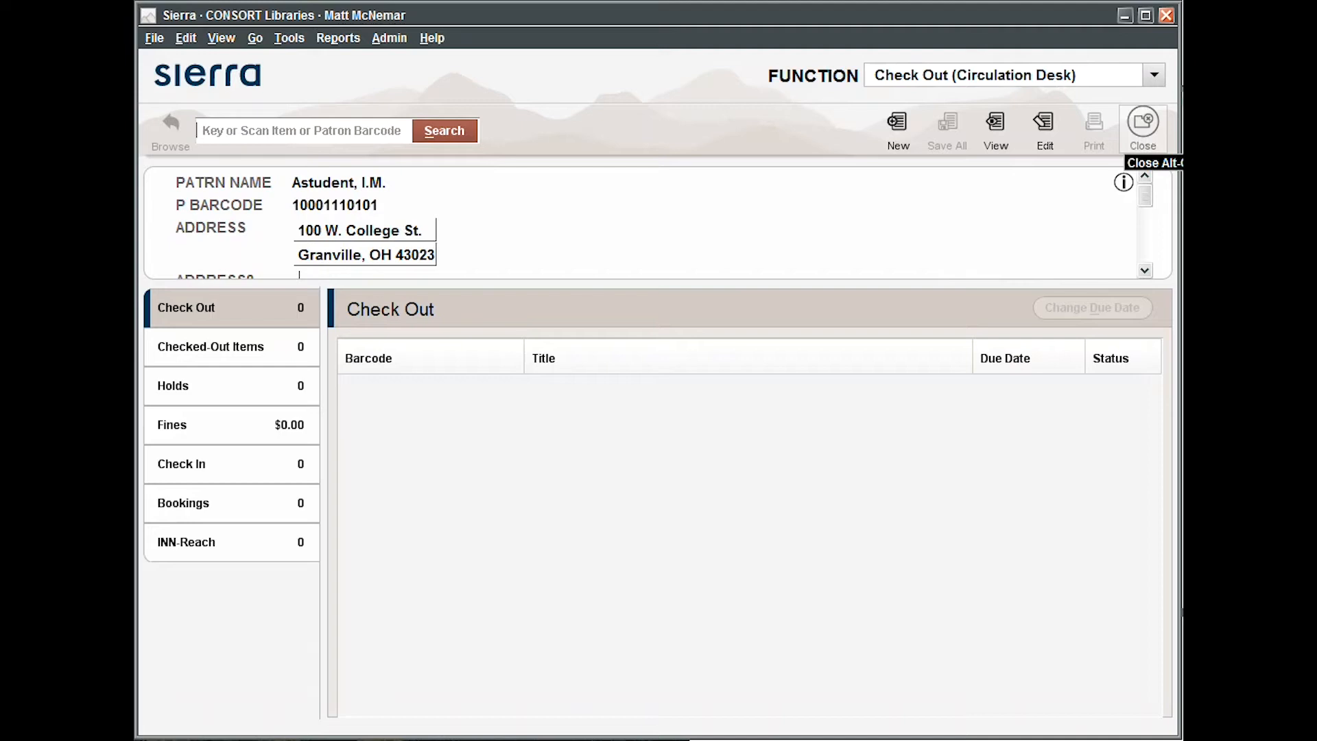
Close the loaded patron record and start keying barcode b100011 into the empty check-out screen.
{"action": "left_click", "coordinate": [1140, 126]}
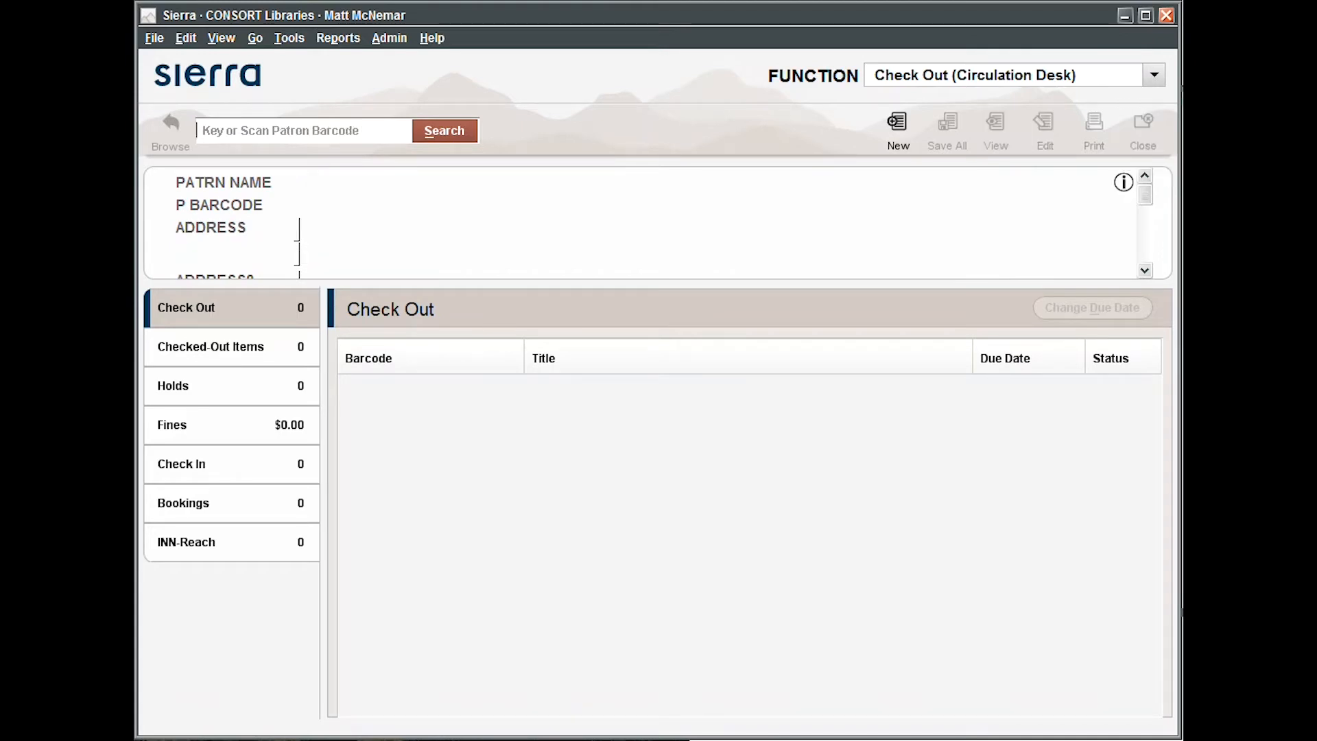
{"action": "type", "text": "b"}
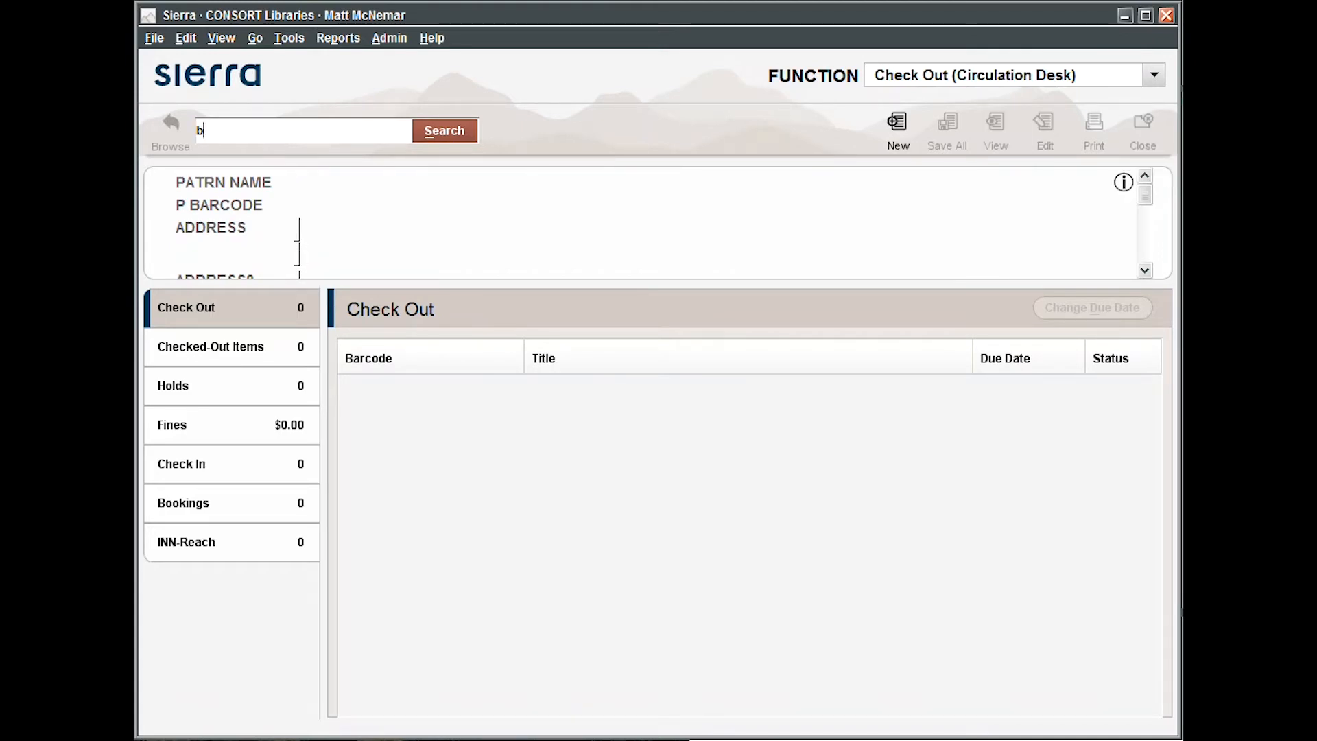
{"action": "type", "text": "100011"}
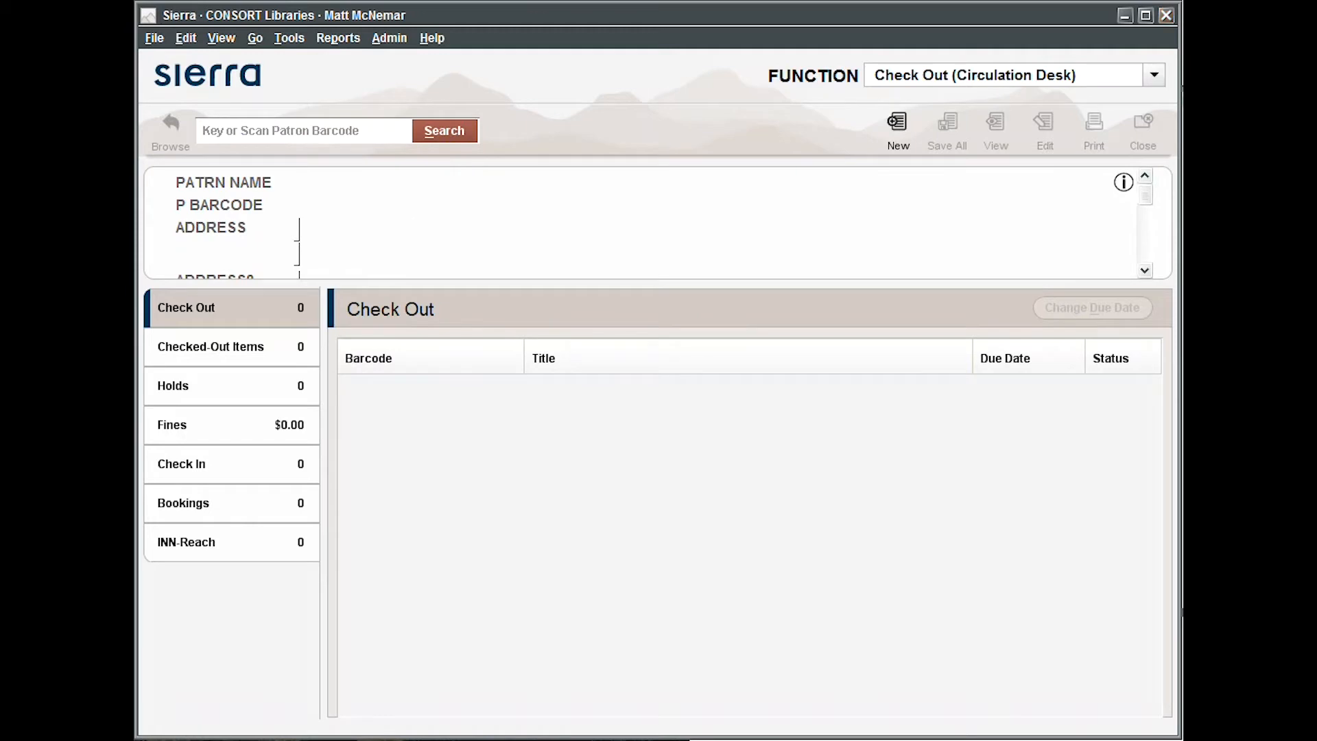
Enter the name search 'nAstudent' in the patron barcode box without submitting it.
{"action": "left_click", "coordinate": [301, 130]}
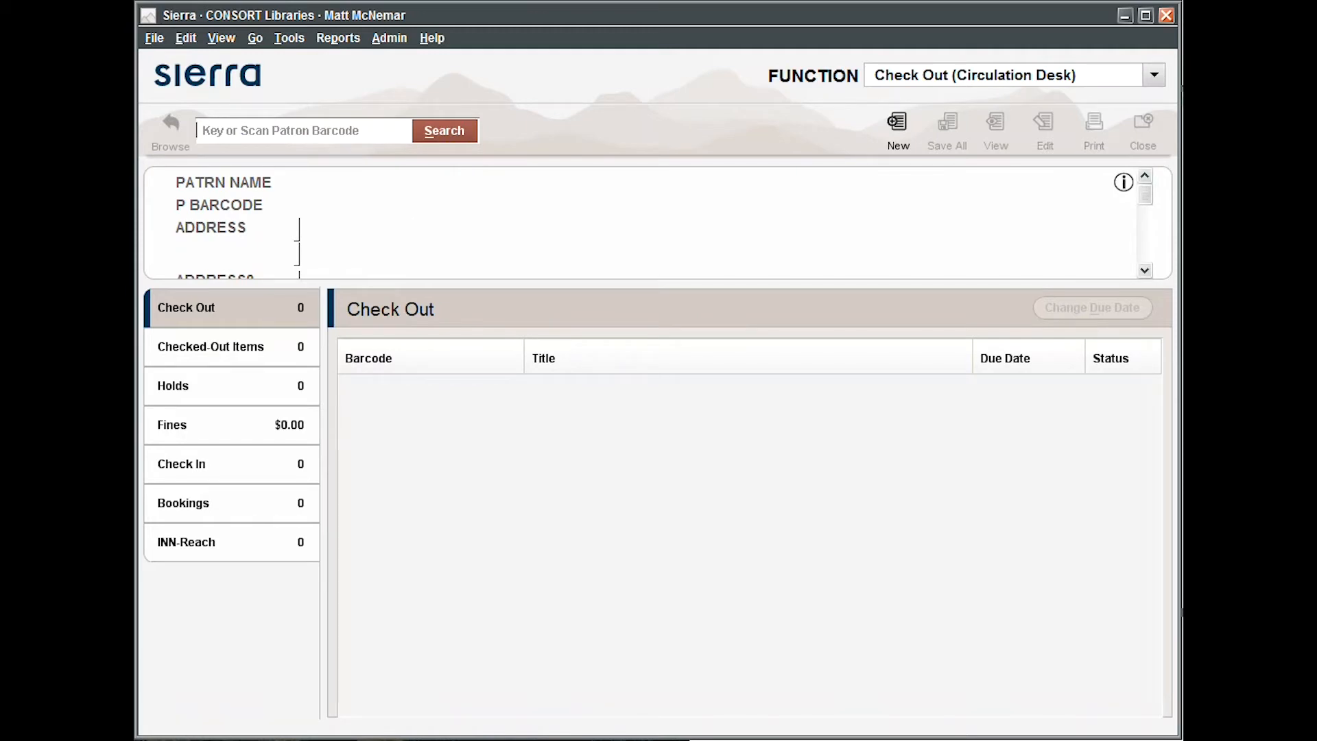
{"action": "type", "text": "n"}
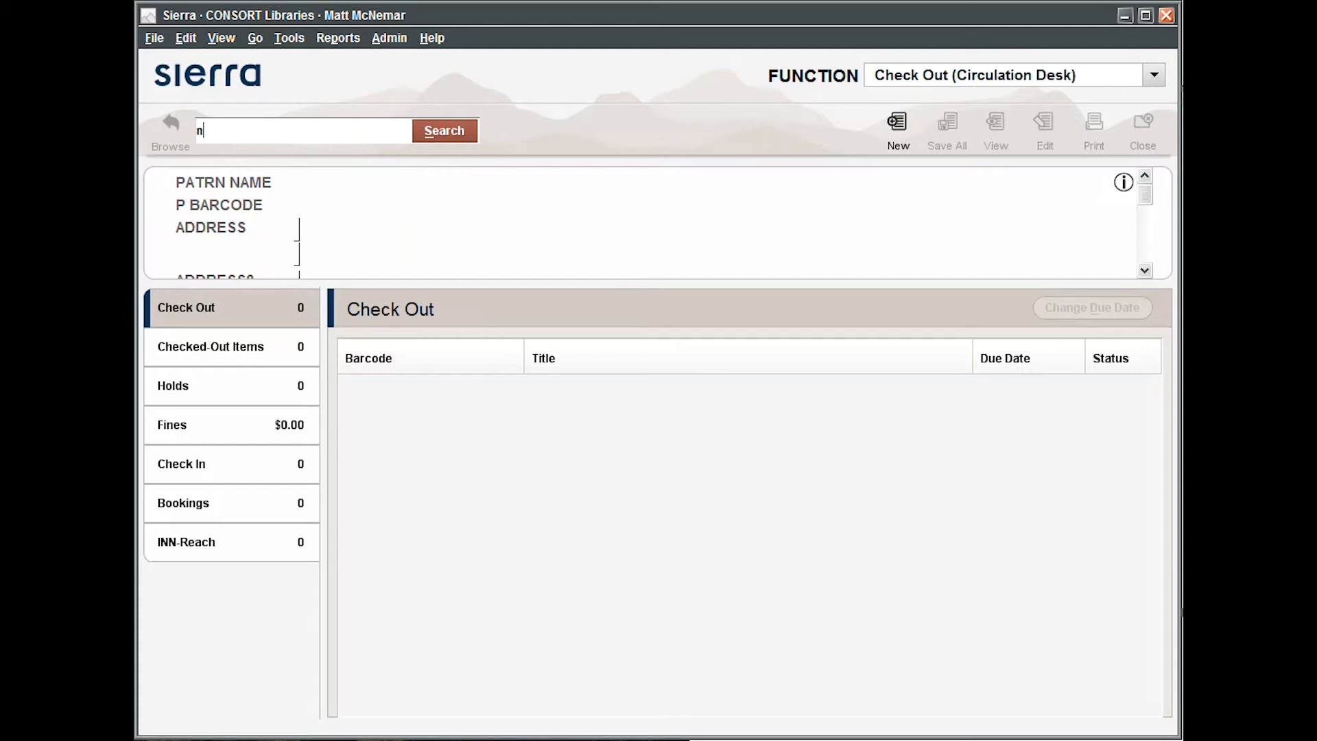
{"action": "type", "text": "As"}
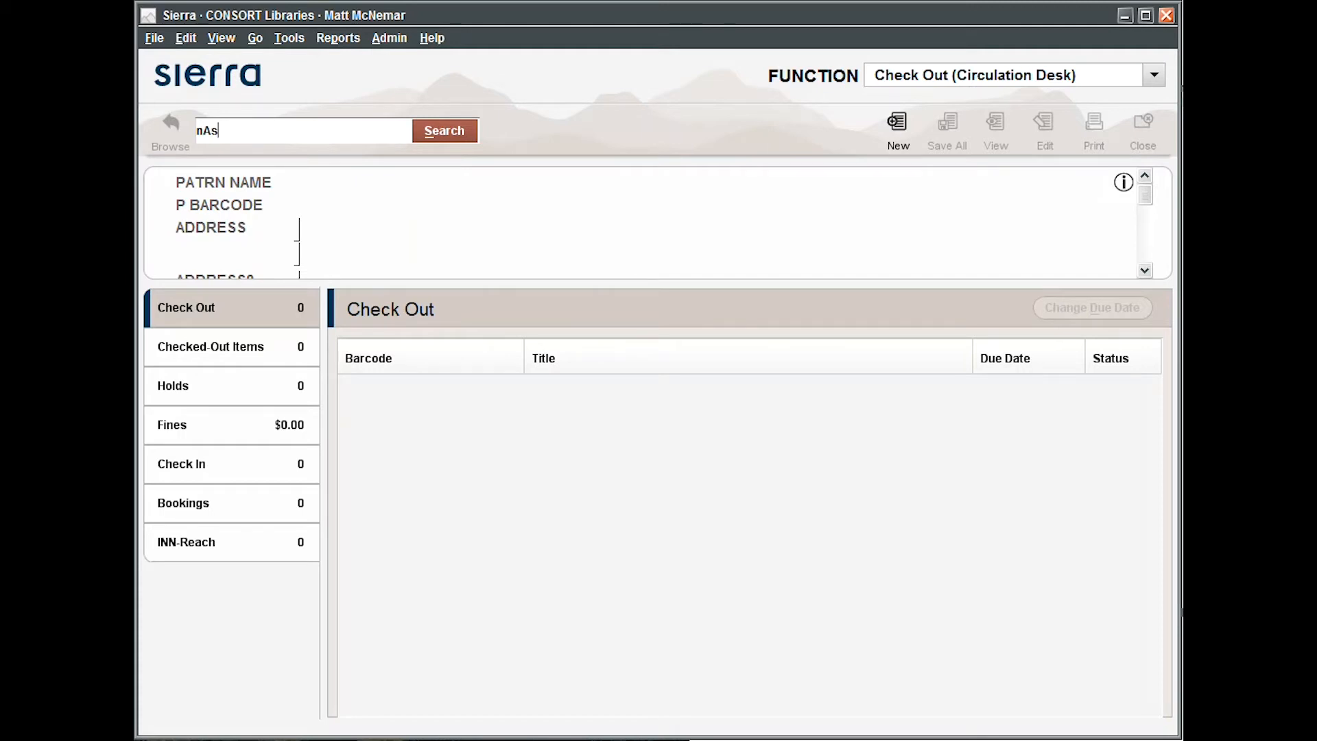
{"action": "type", "text": "student"}
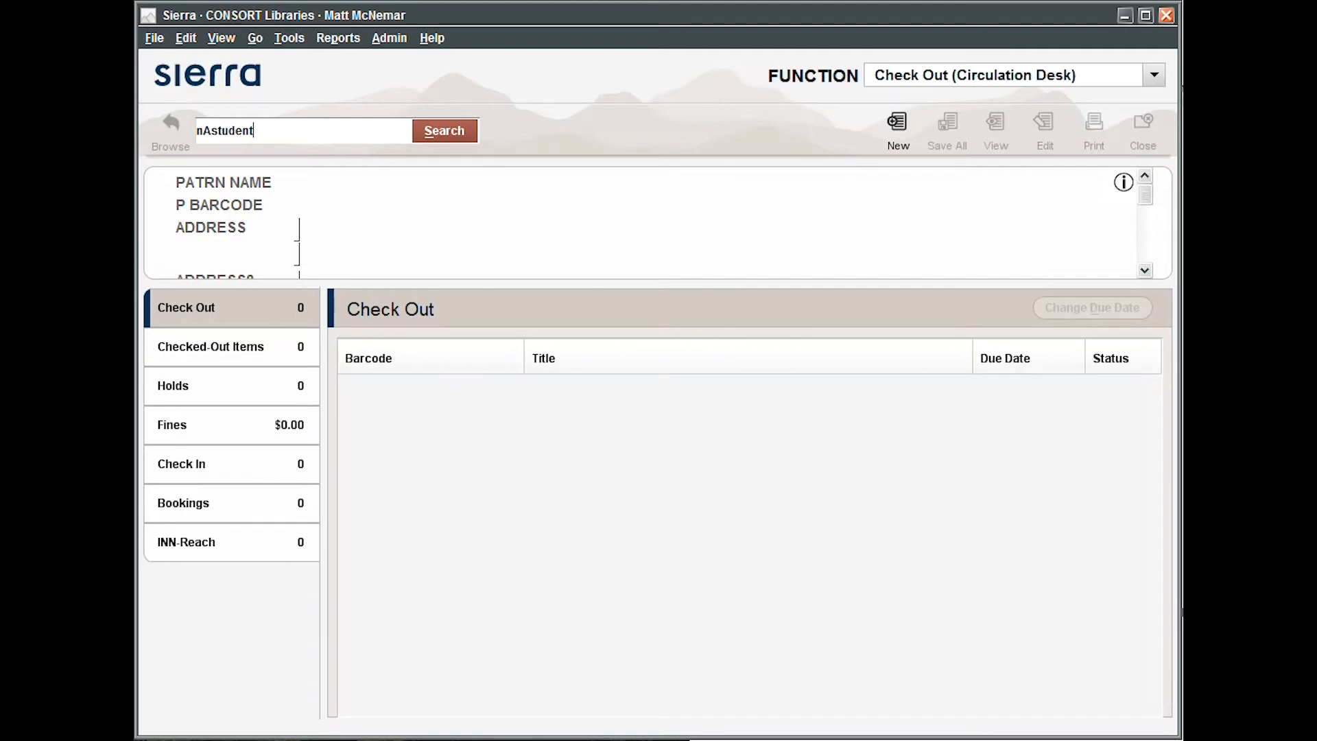
Search for Astudent and select I.M. Astudent from the results to load the patron.
{"action": "left_click", "coordinate": [443, 130]}
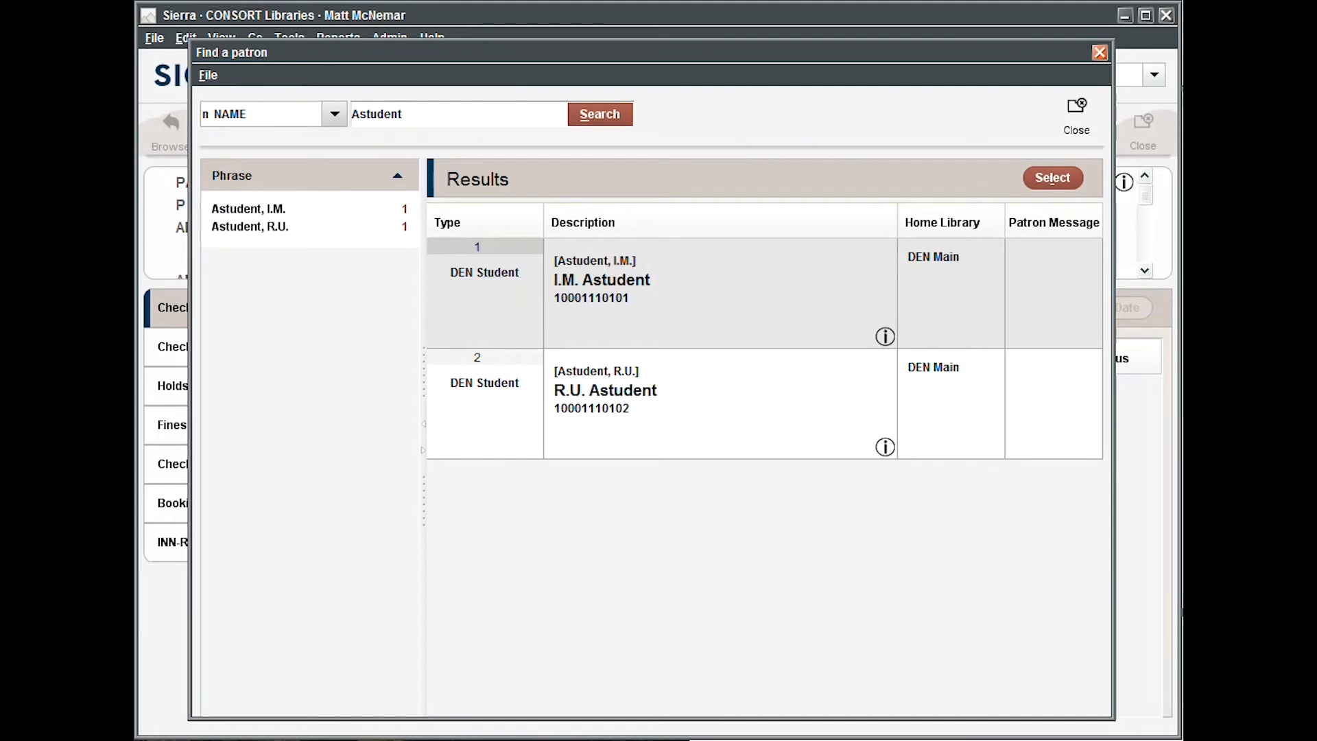
{"action": "mouse_move", "coordinate": [1052, 177]}
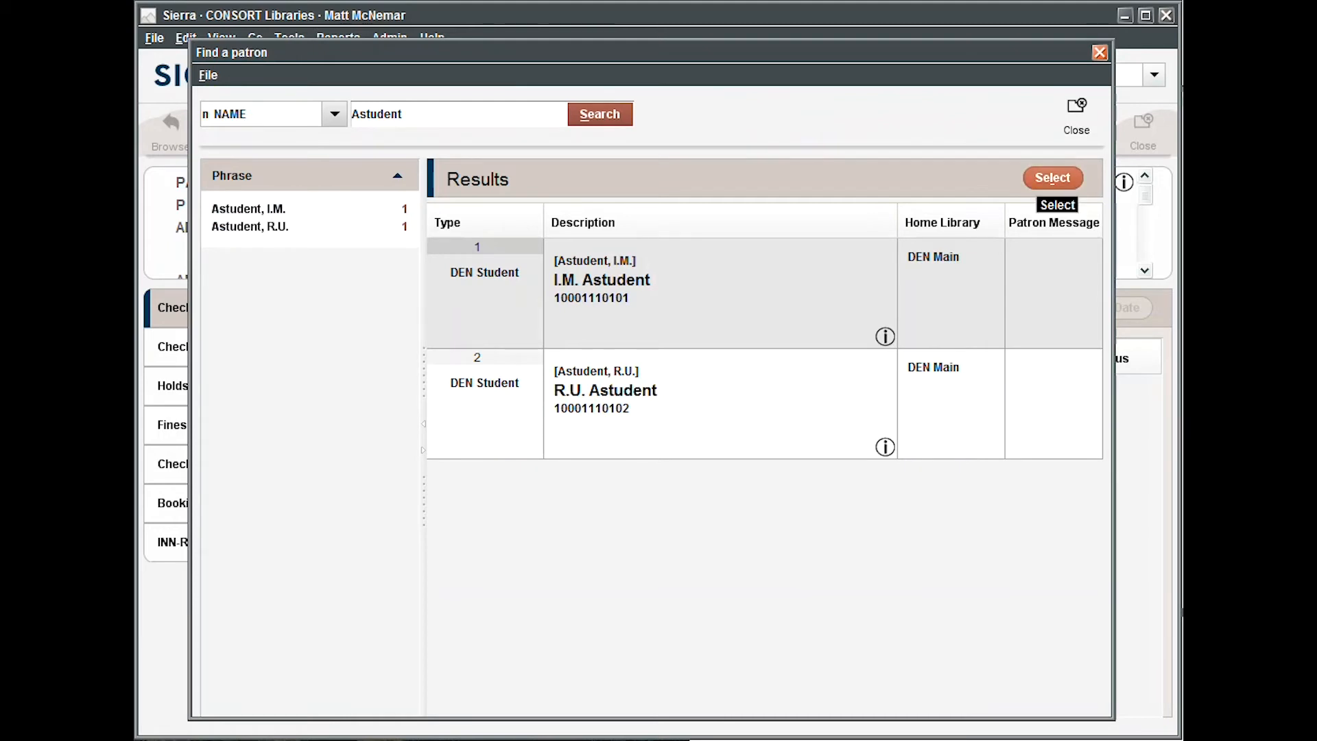
{"action": "left_click", "coordinate": [1052, 177]}
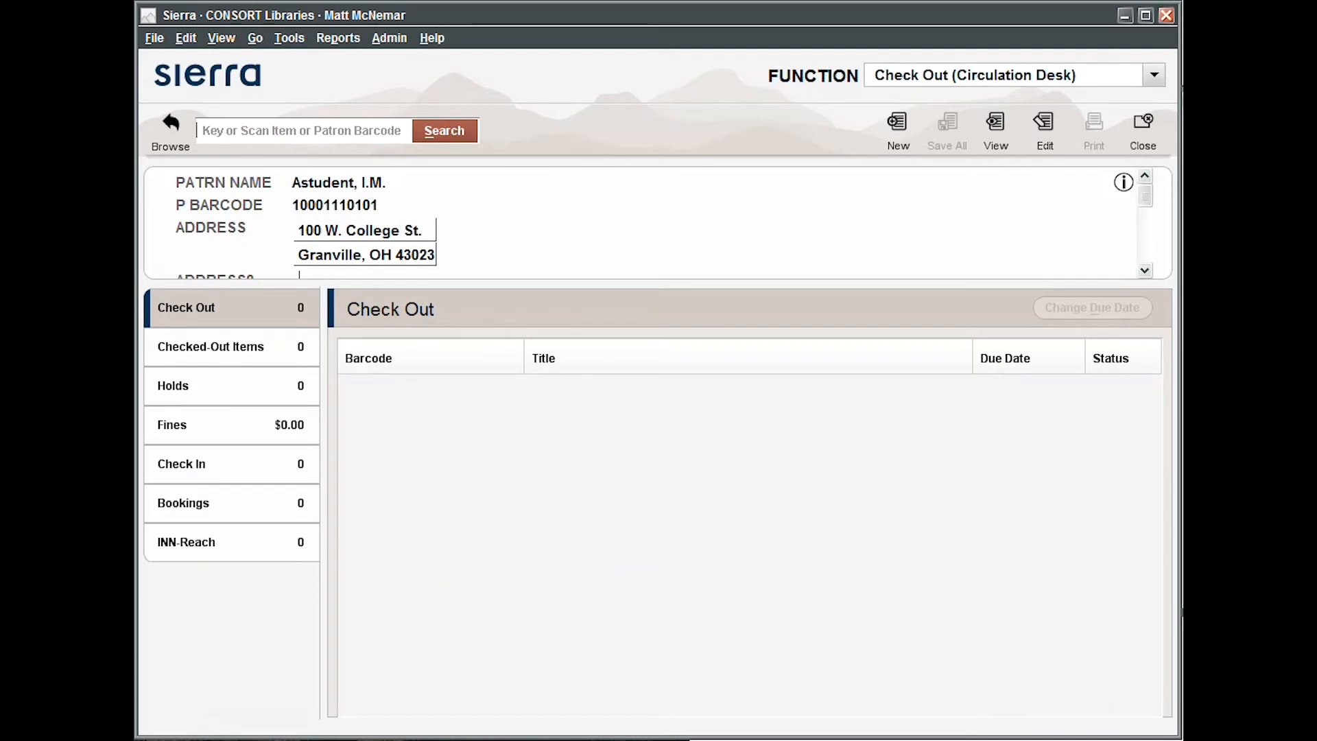
{"action": "type", "text": "35108"}
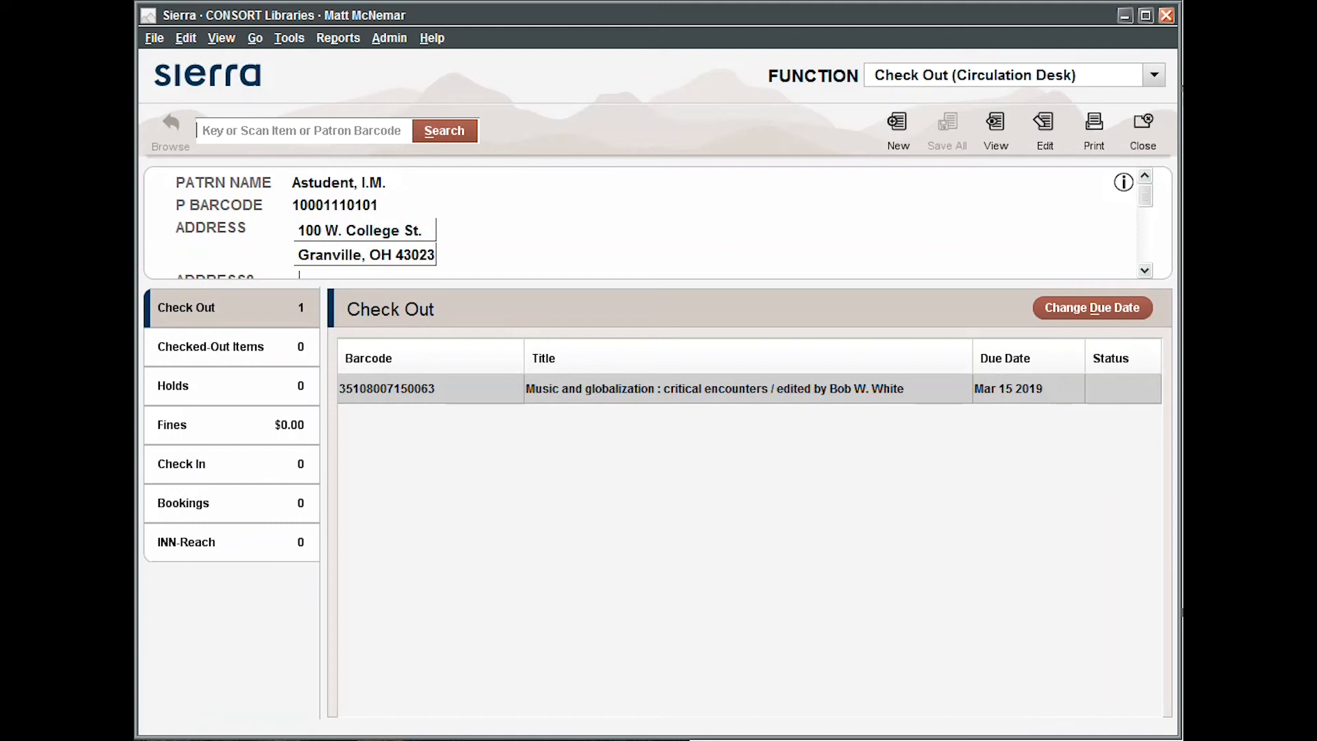
{"action": "type", "text": "3510800574"}
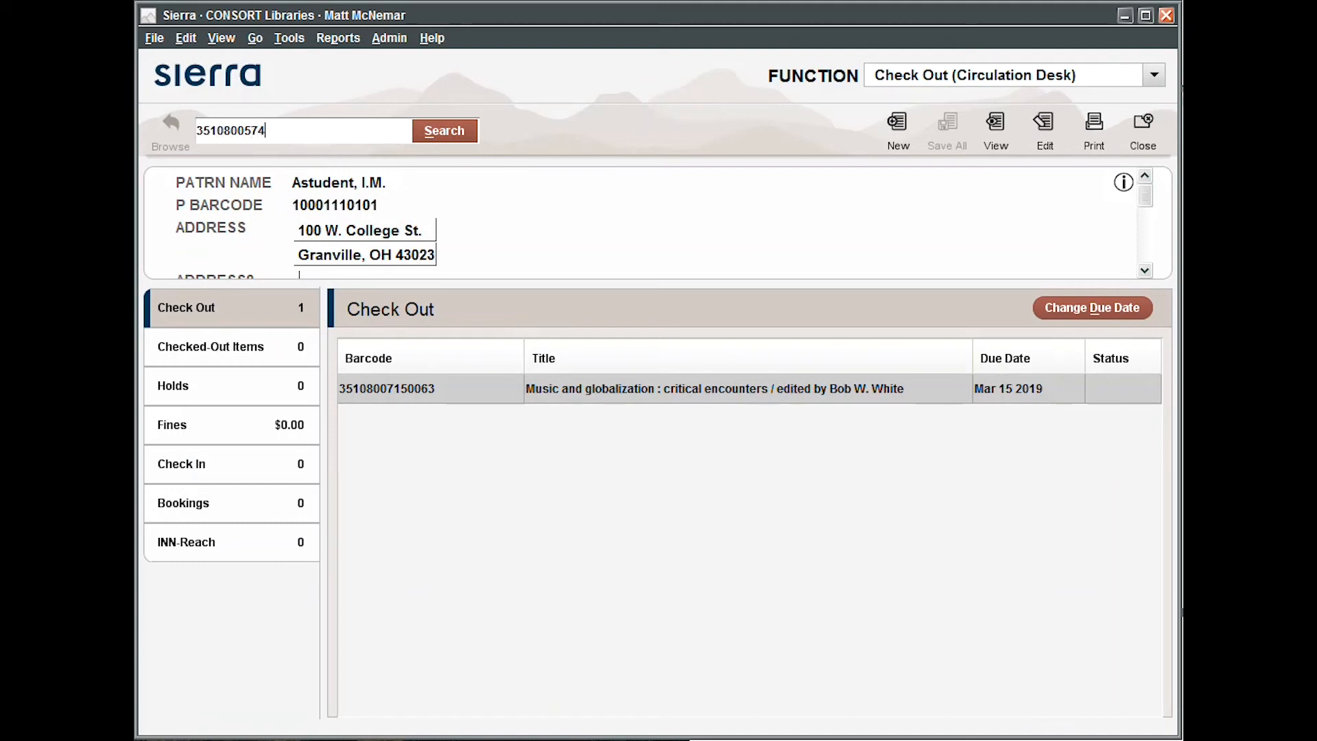
{"action": "type", "text": "35108005749445"}
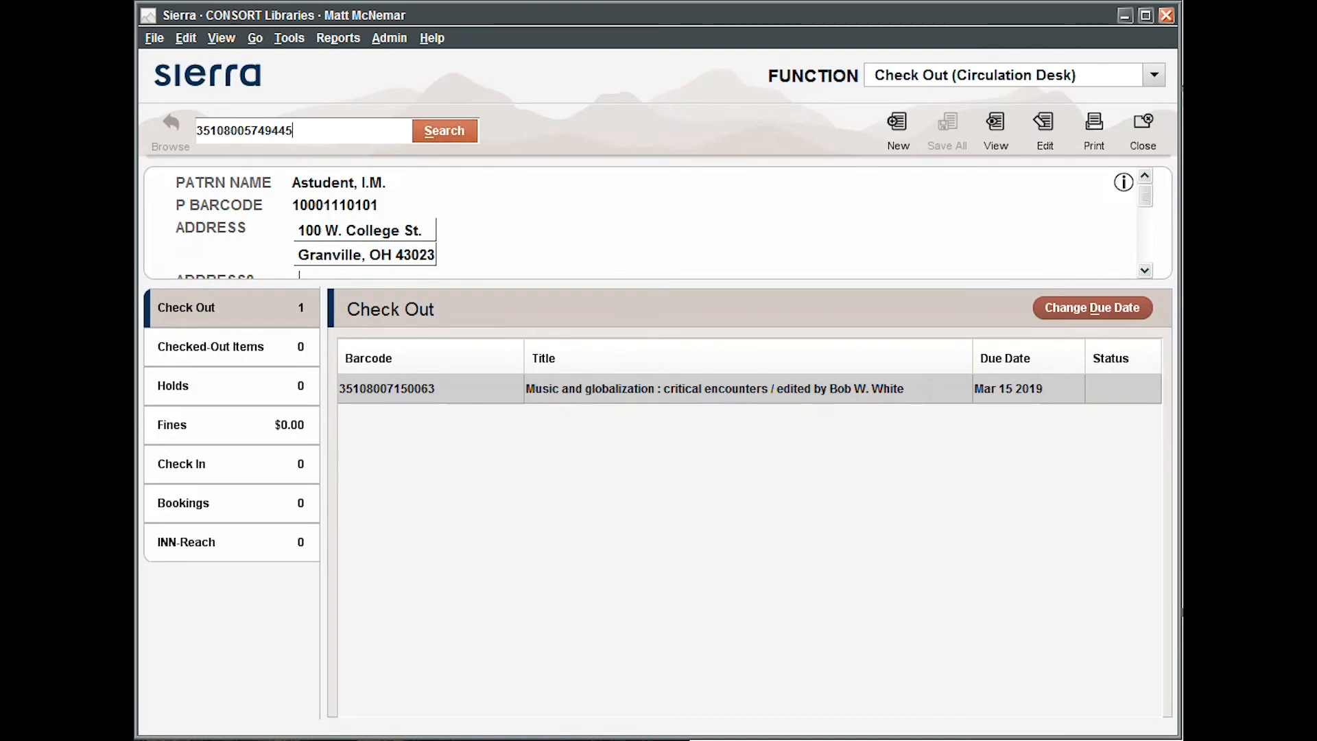